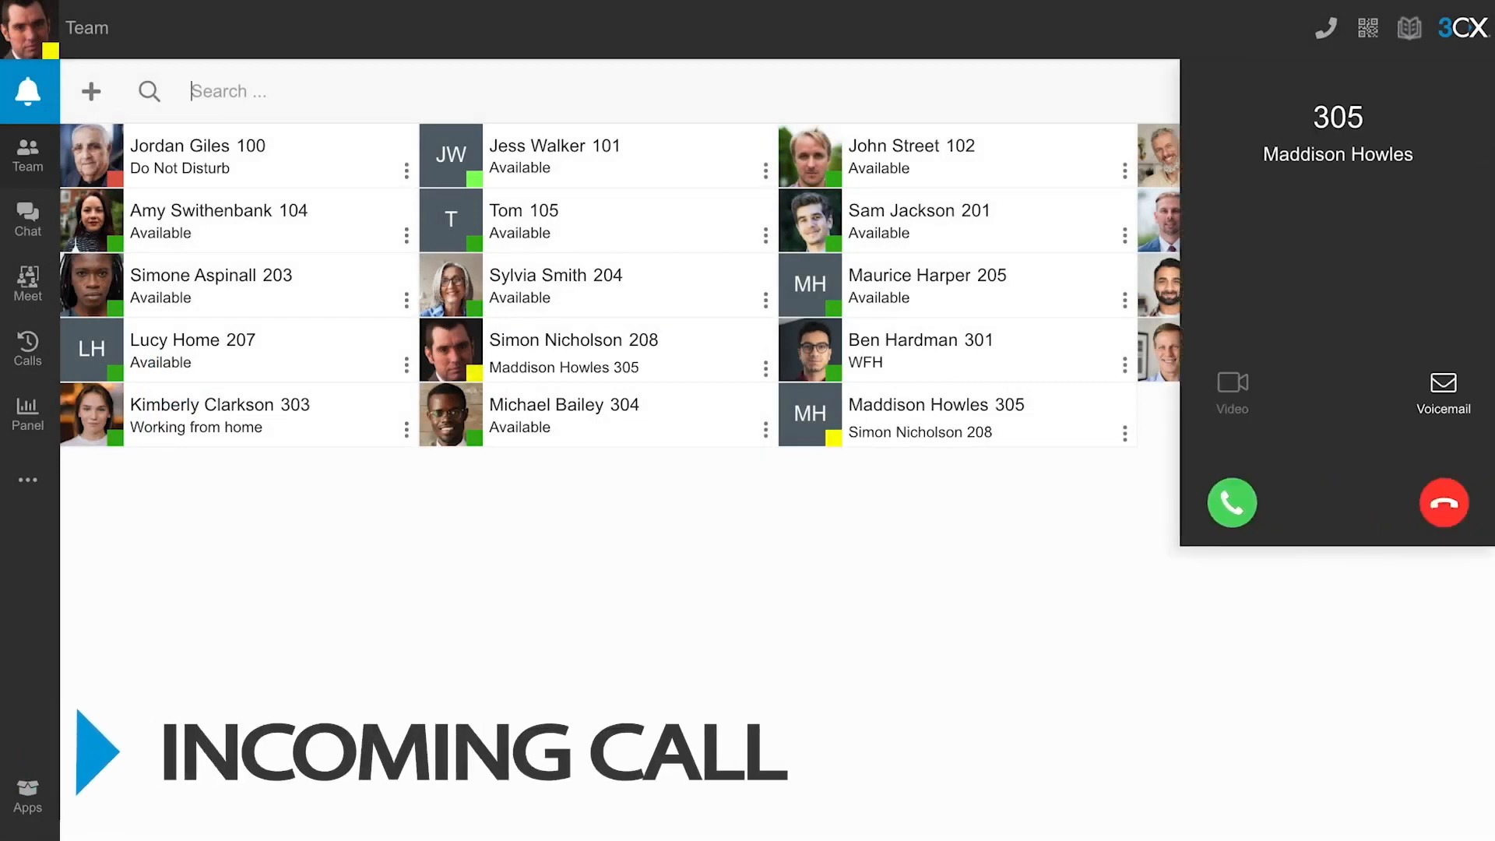
{"action": "mouse_move", "coordinate": [1287, 542]}
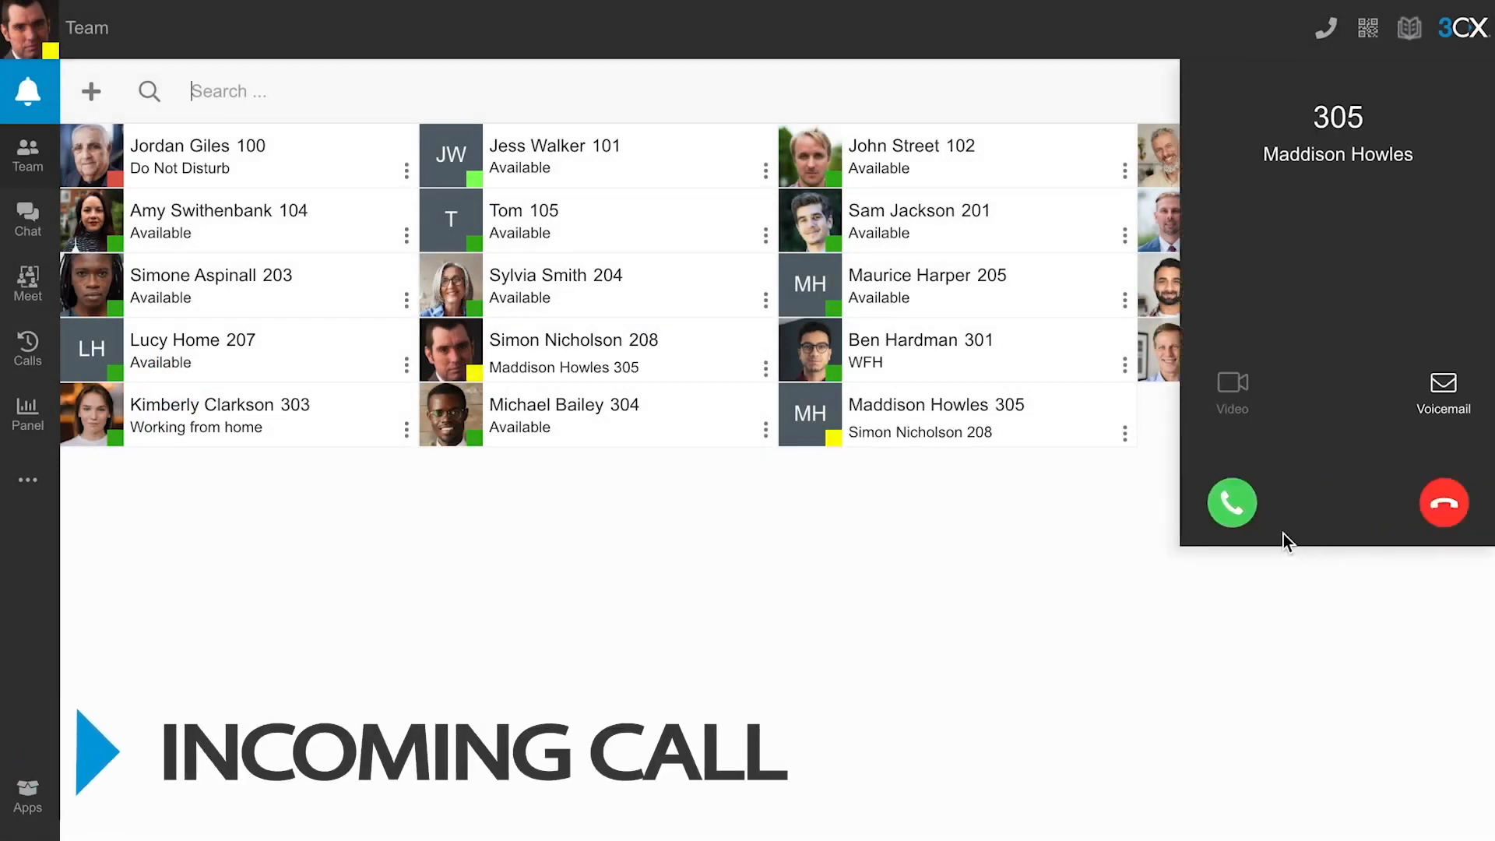
{"action": "left_click", "coordinate": [1230, 502]}
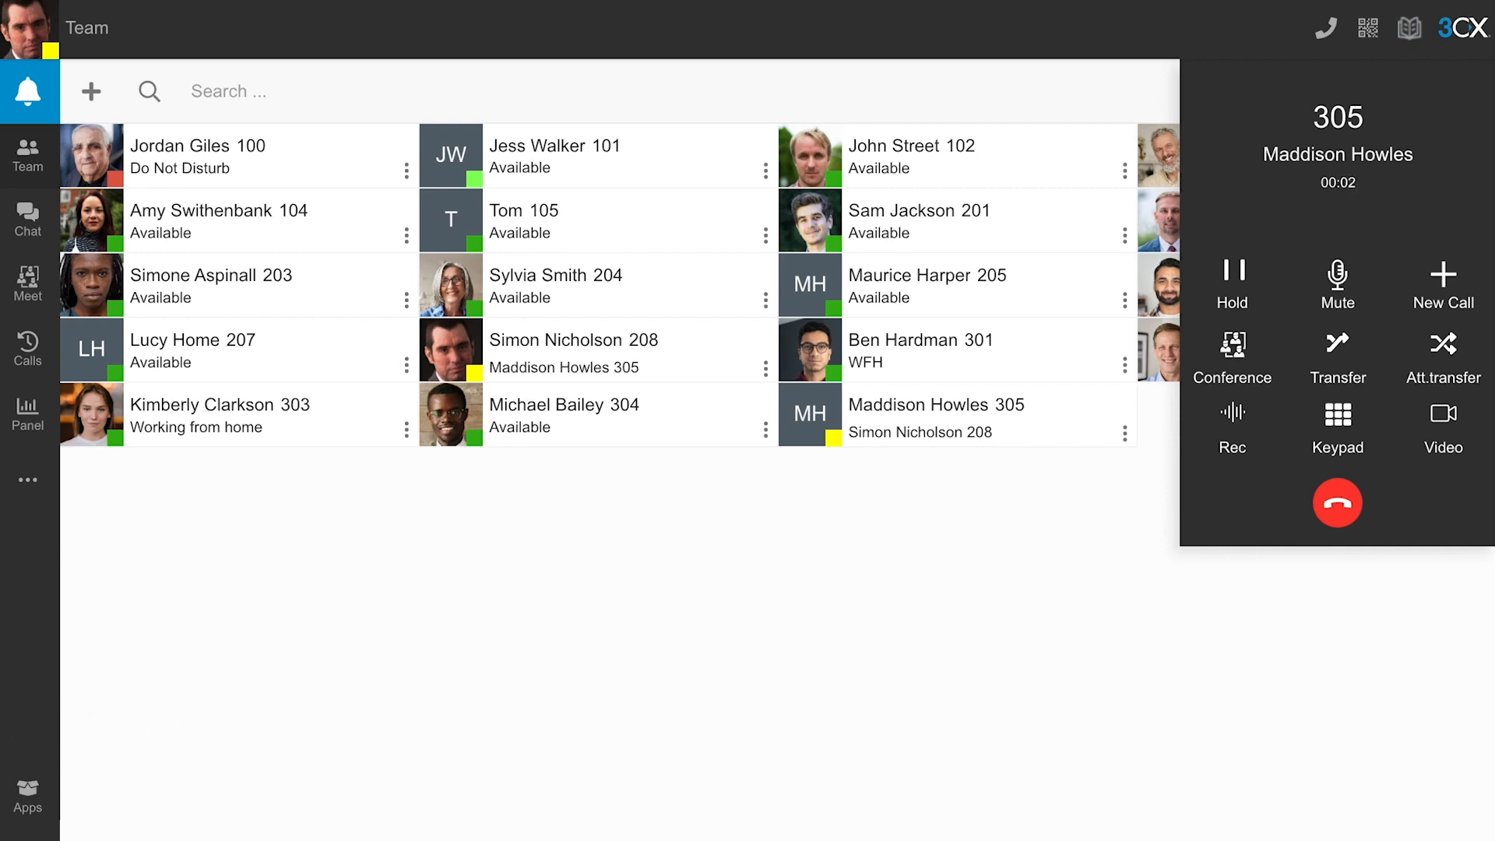
{"action": "left_click", "coordinate": [1336, 359]}
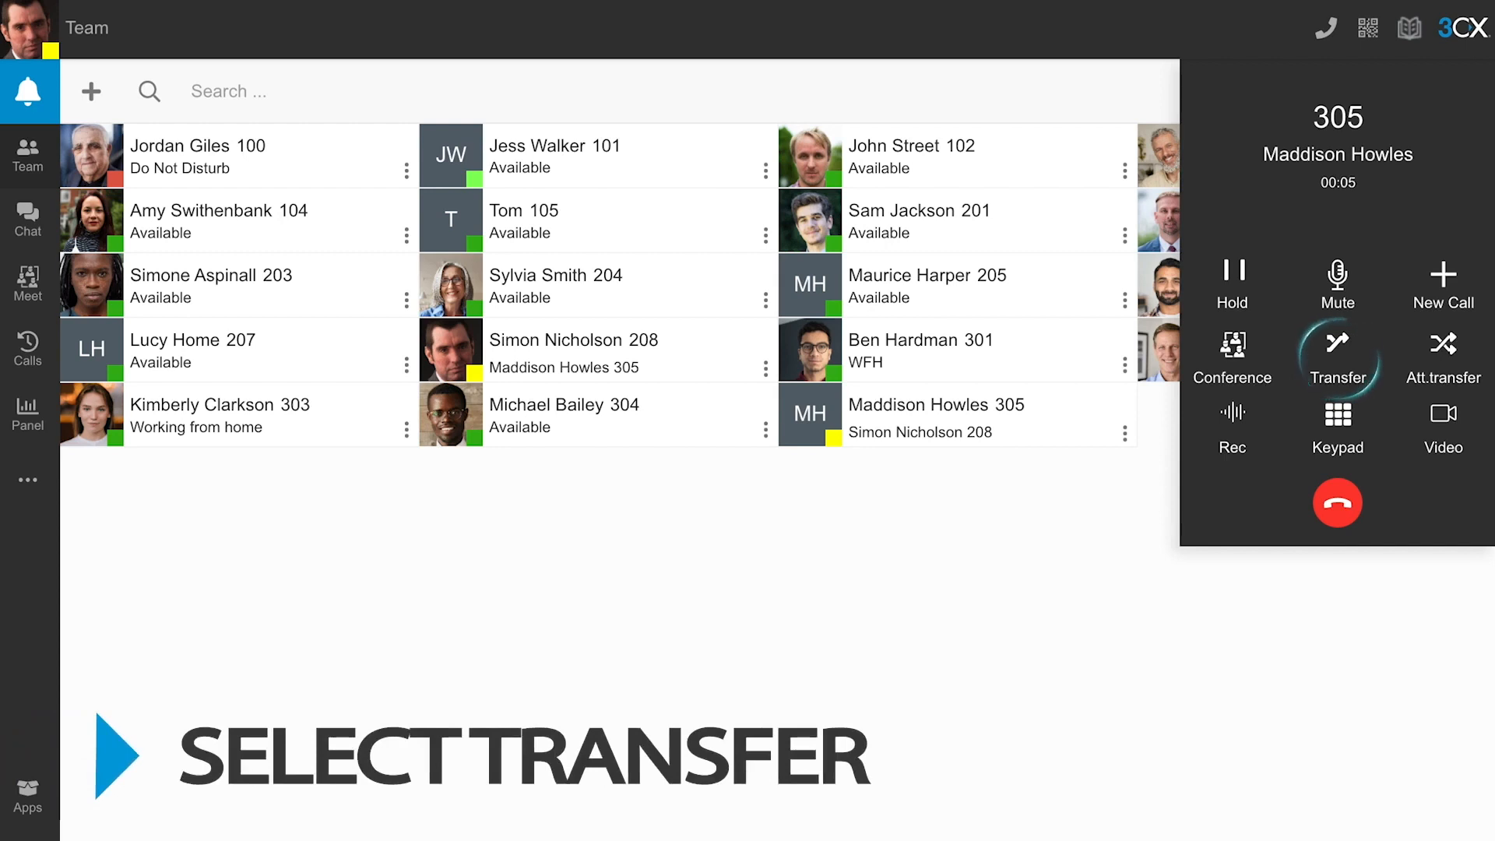
{"action": "left_click", "coordinate": [1336, 358]}
{"action": "type", "text": "3"}
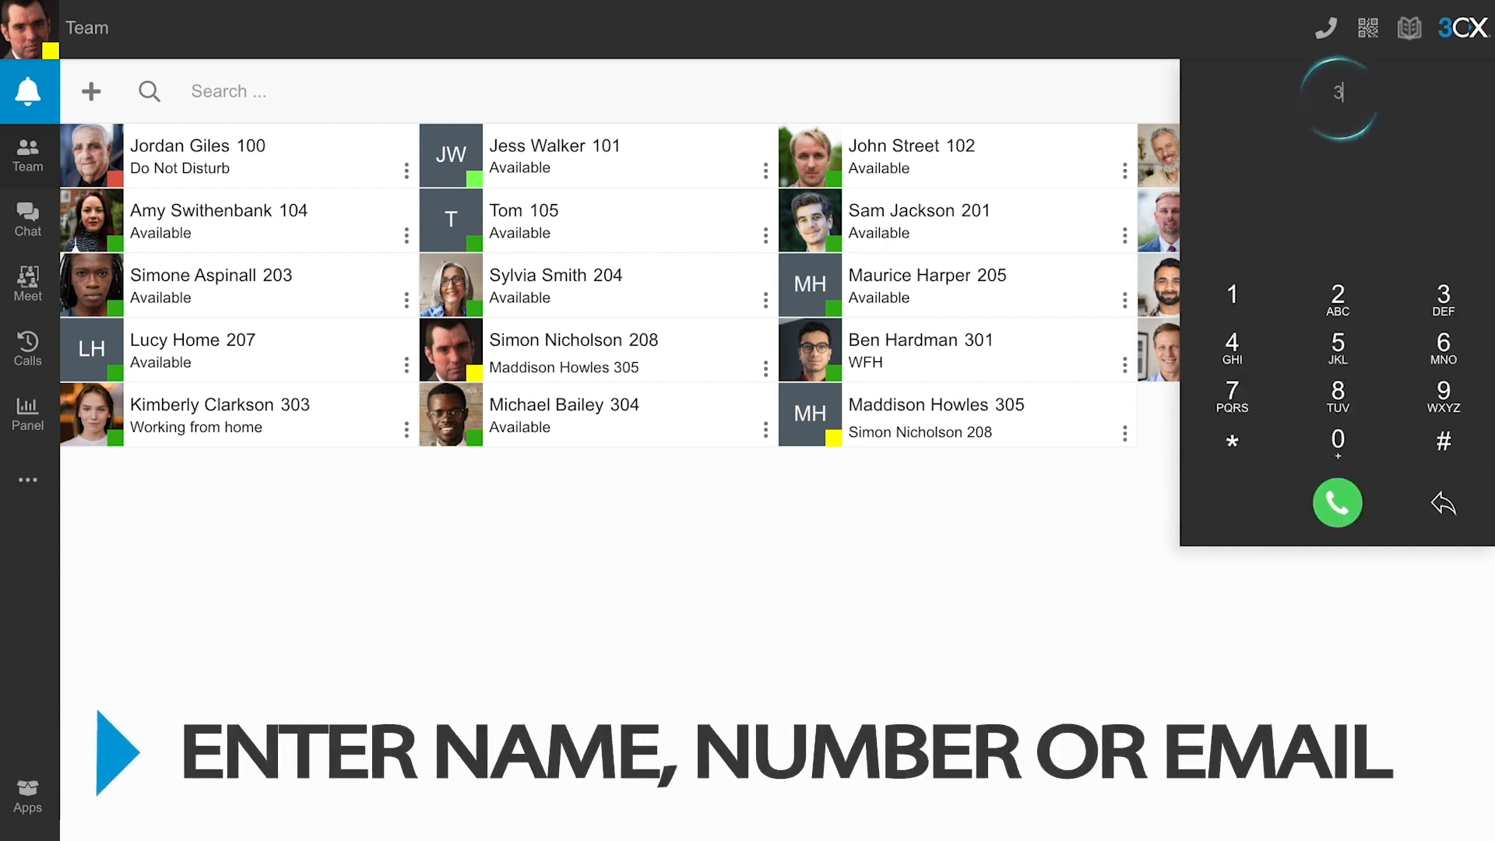
{"action": "type", "text": "04"}
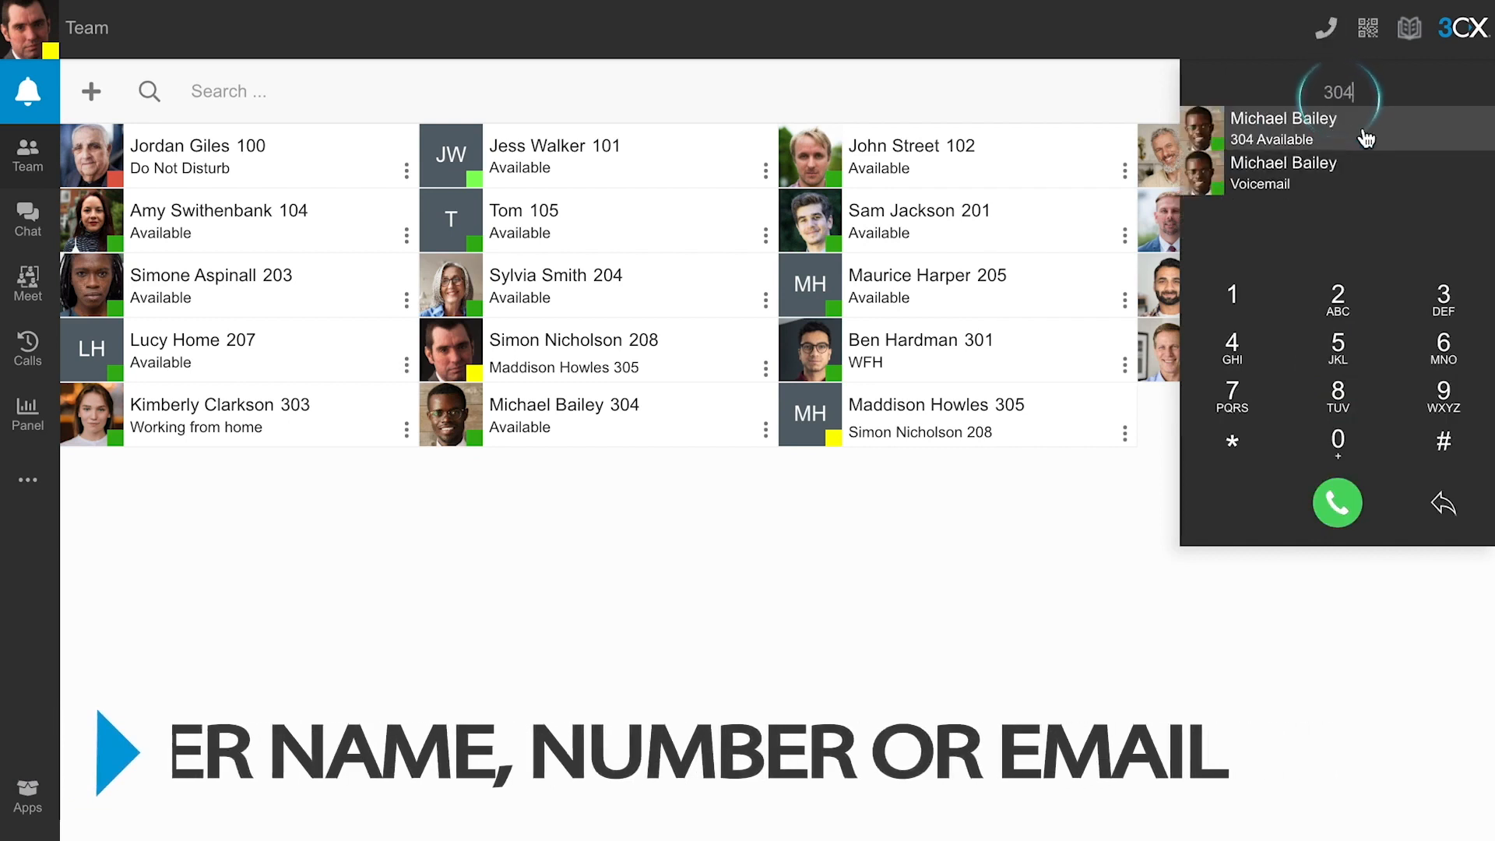
{"action": "left_click", "coordinate": [1336, 503]}
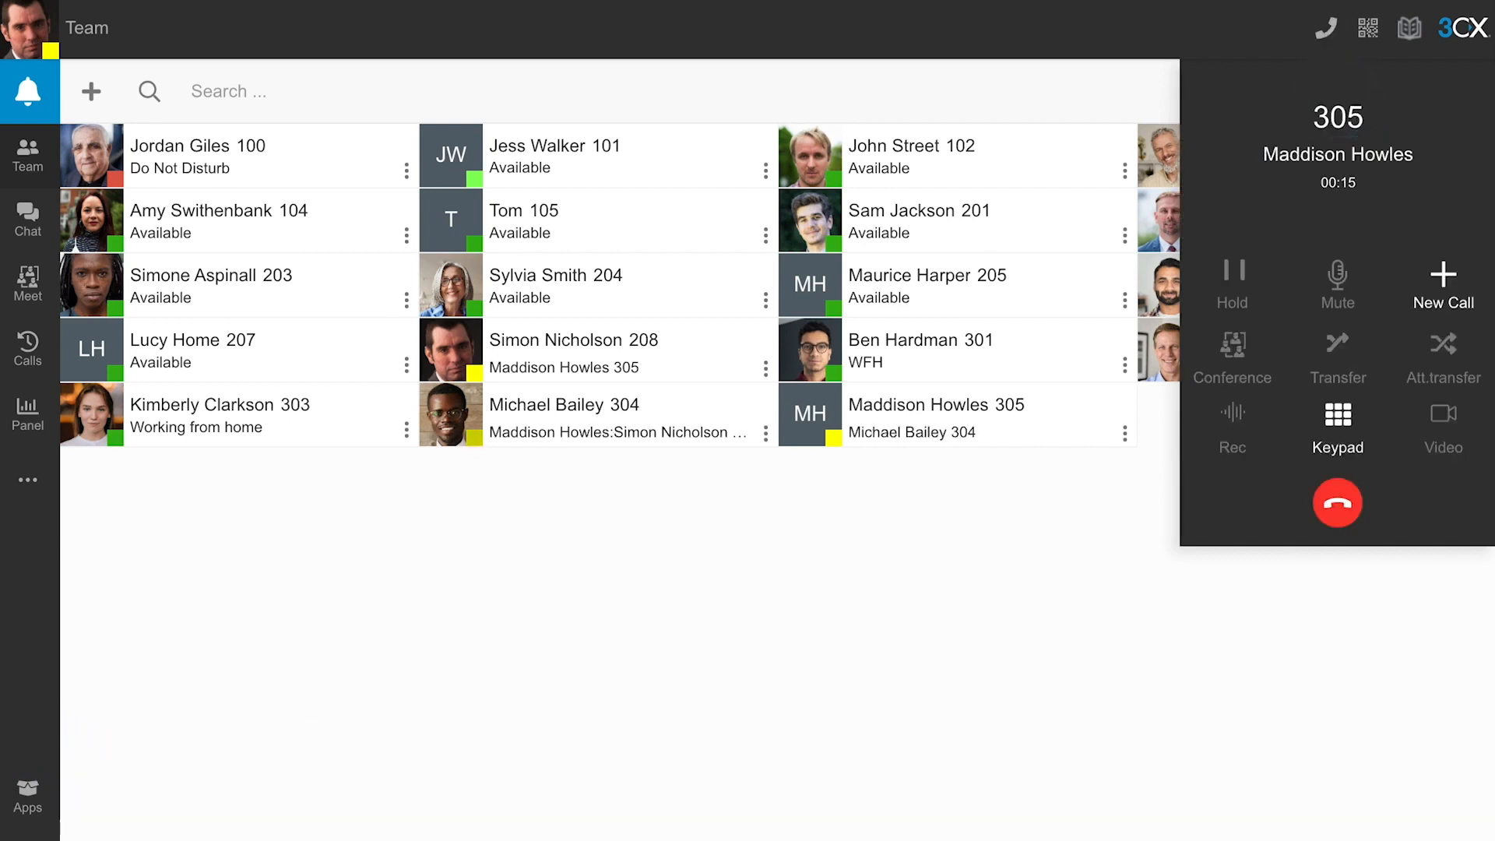
{"action": "left_click", "coordinate": [1336, 503]}
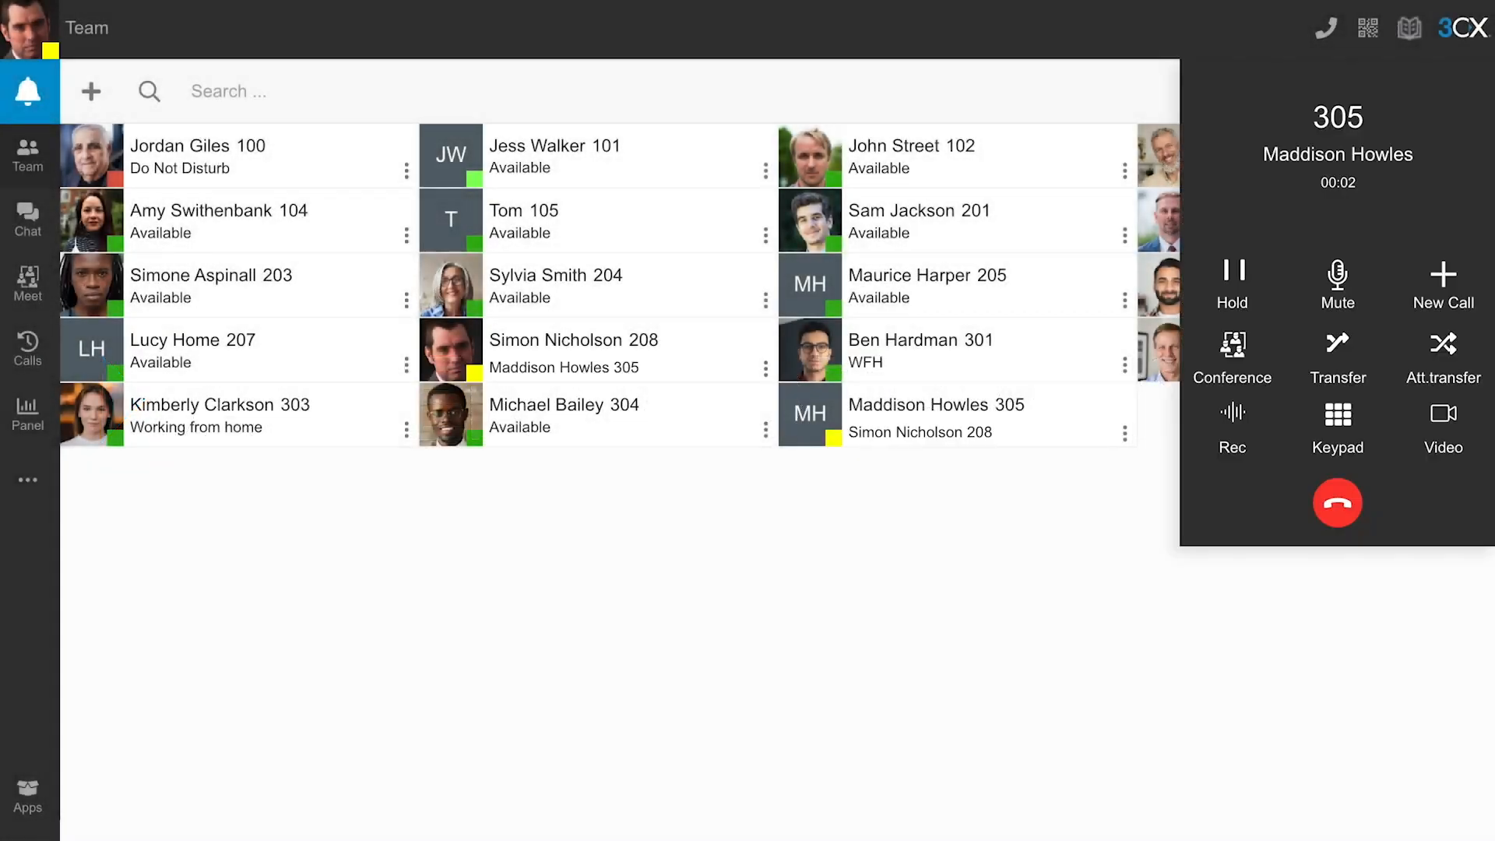
{"action": "left_click", "coordinate": [1442, 343]}
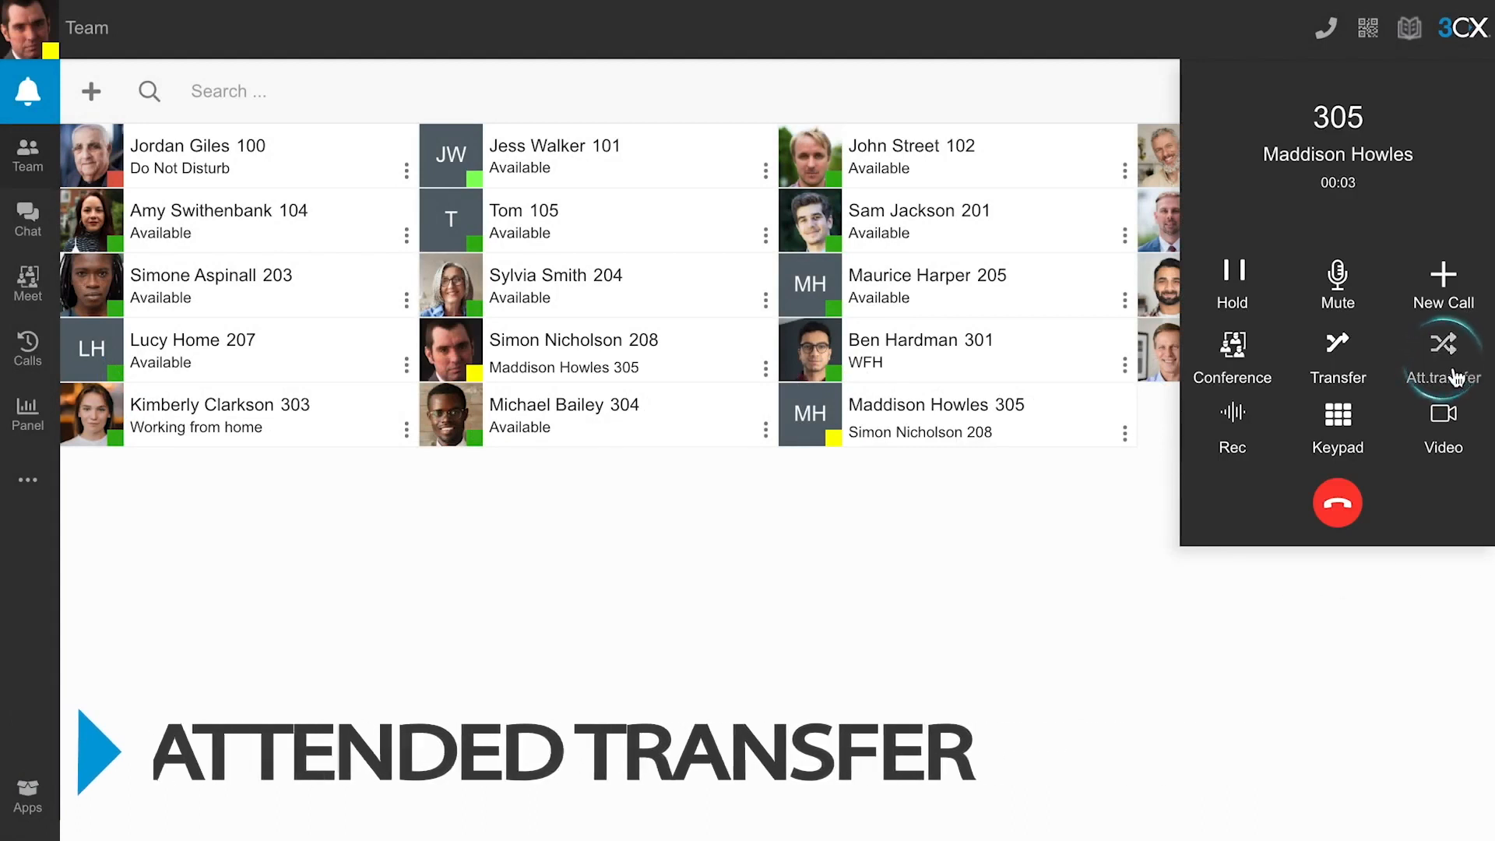
Step: Start an attended transfer and ring extension 304 while the 305 caller holds
{"action": "left_click", "coordinate": [1442, 358]}
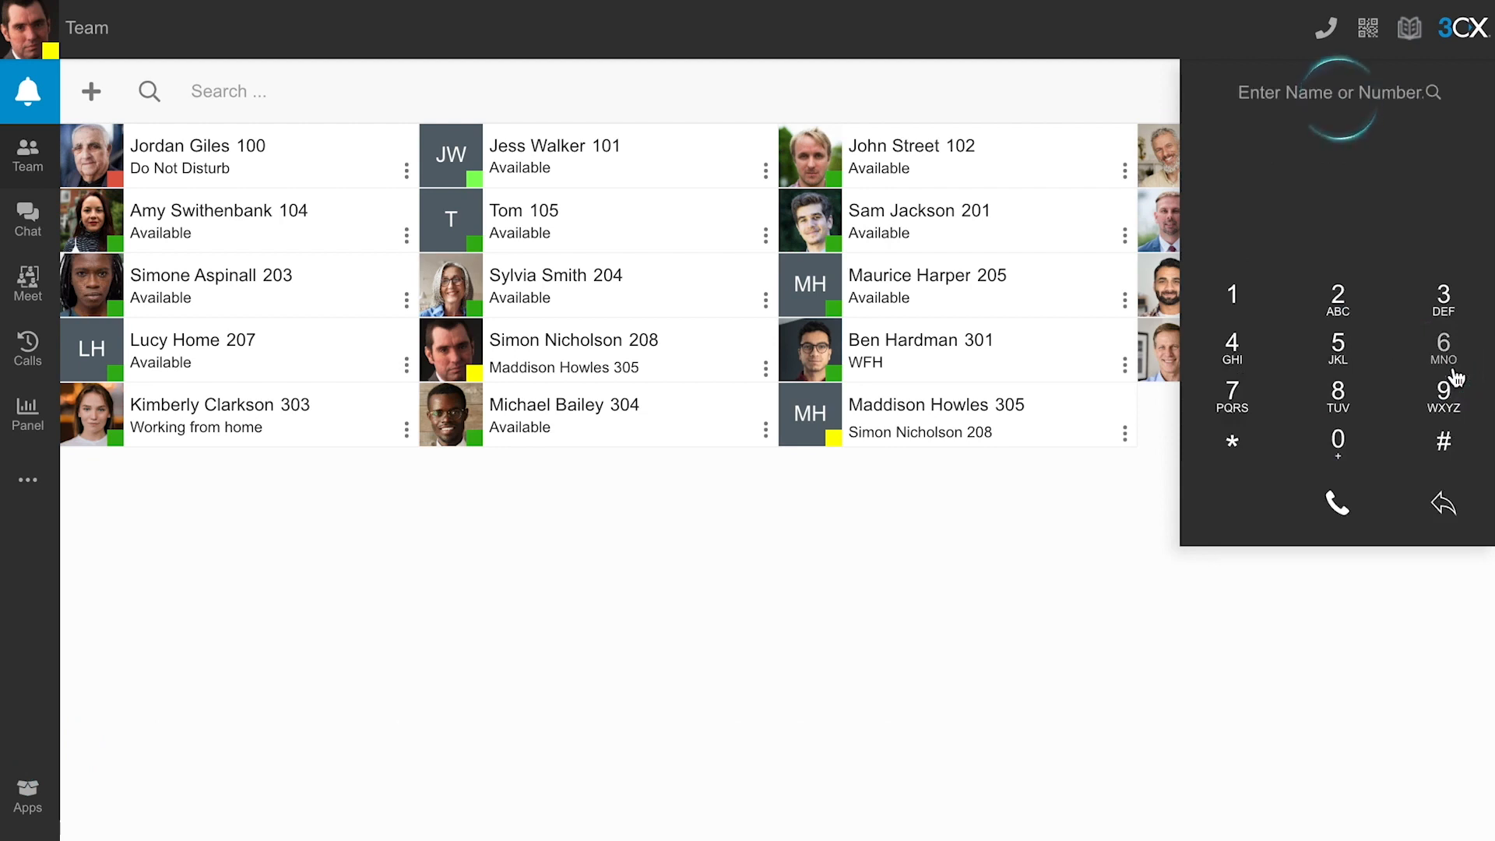
{"action": "left_click", "coordinate": [1330, 92]}
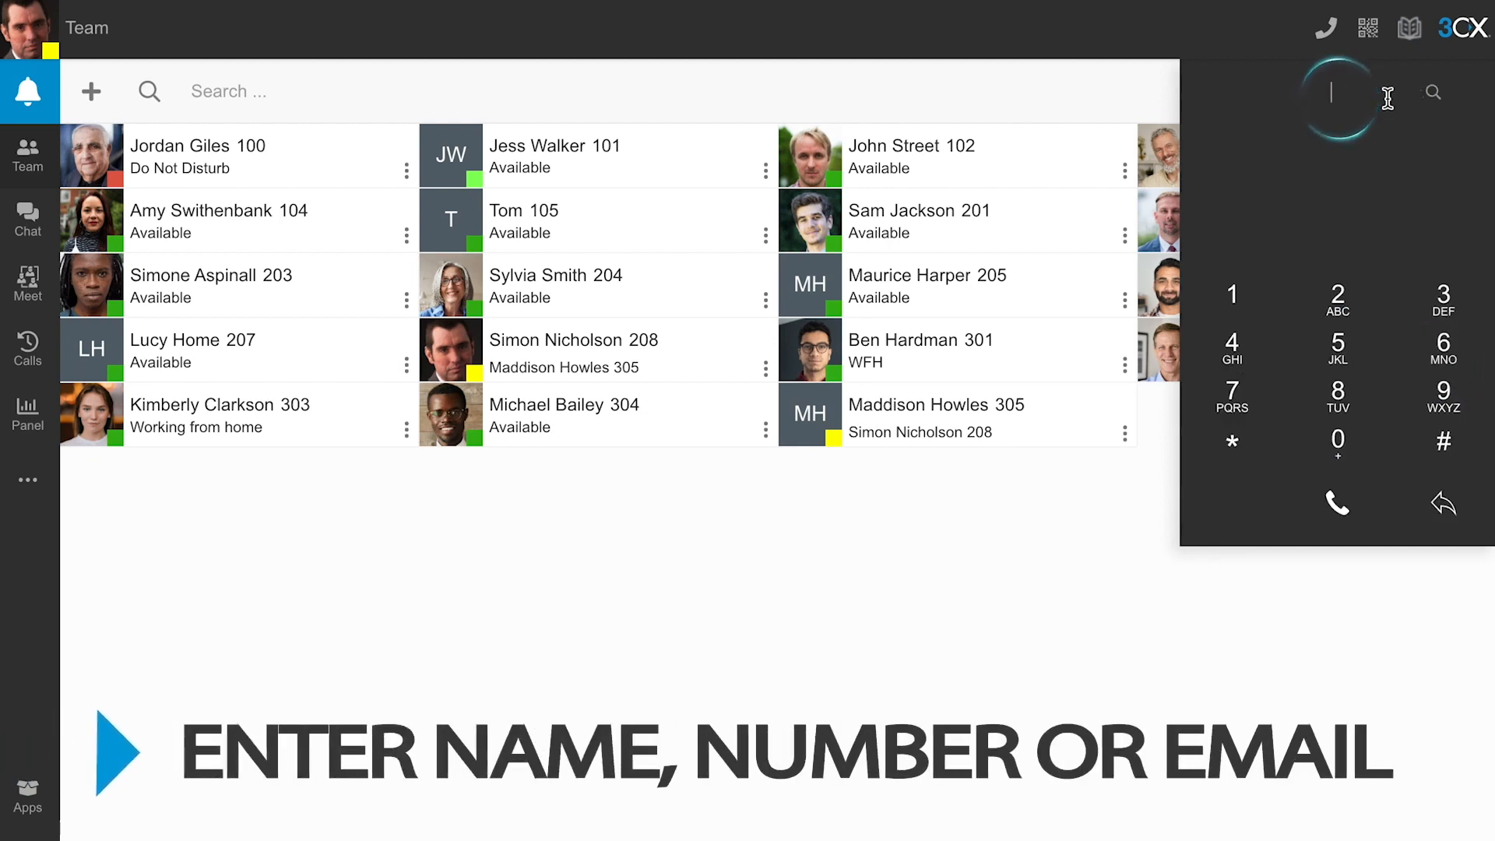
{"action": "type", "text": "304"}
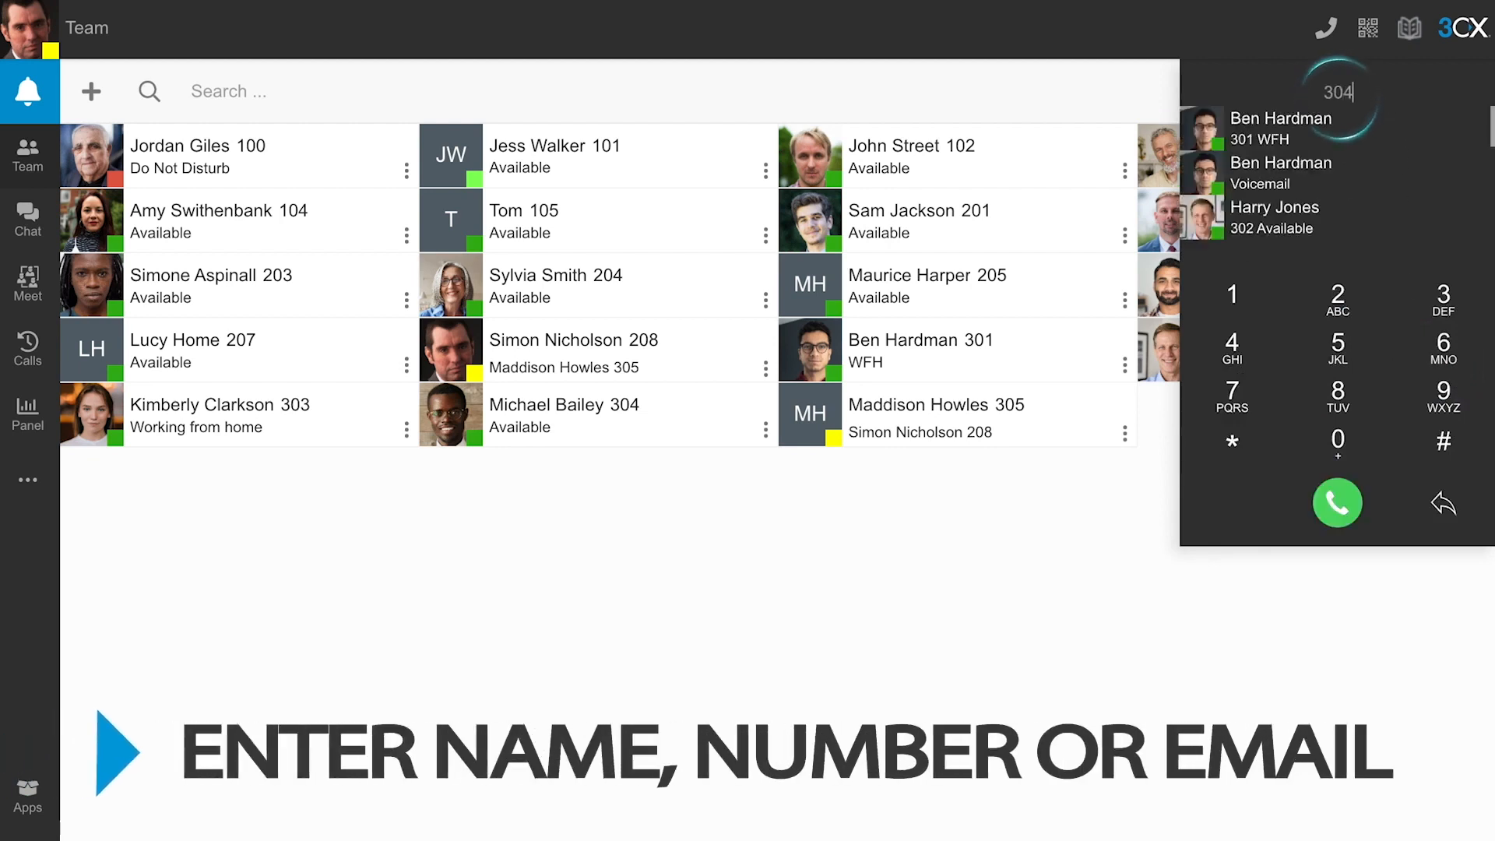
{"action": "left_click", "coordinate": [1336, 502]}
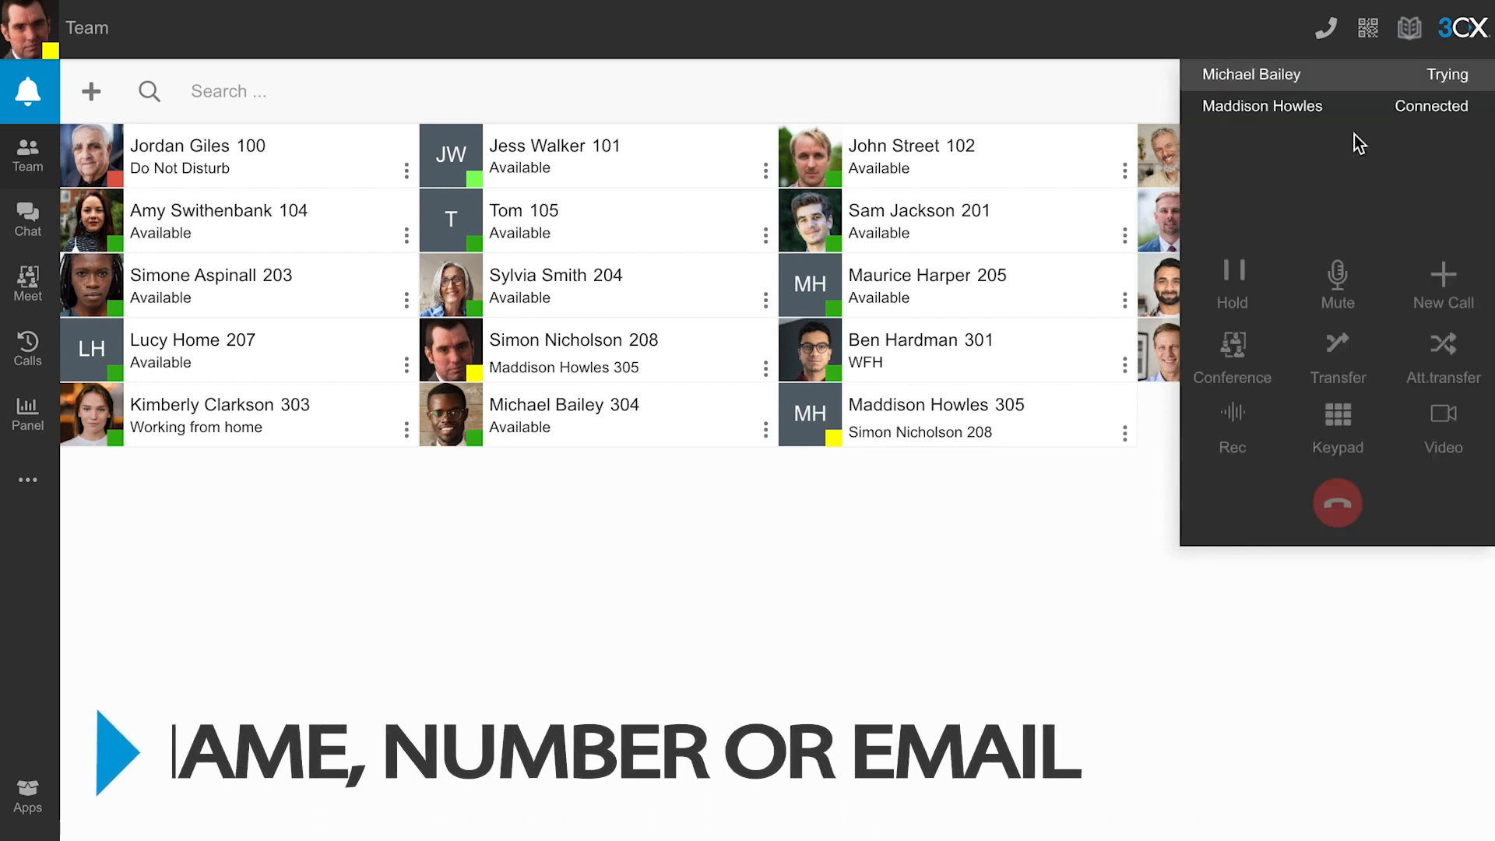
{"action": "left_click", "coordinate": [1231, 283]}
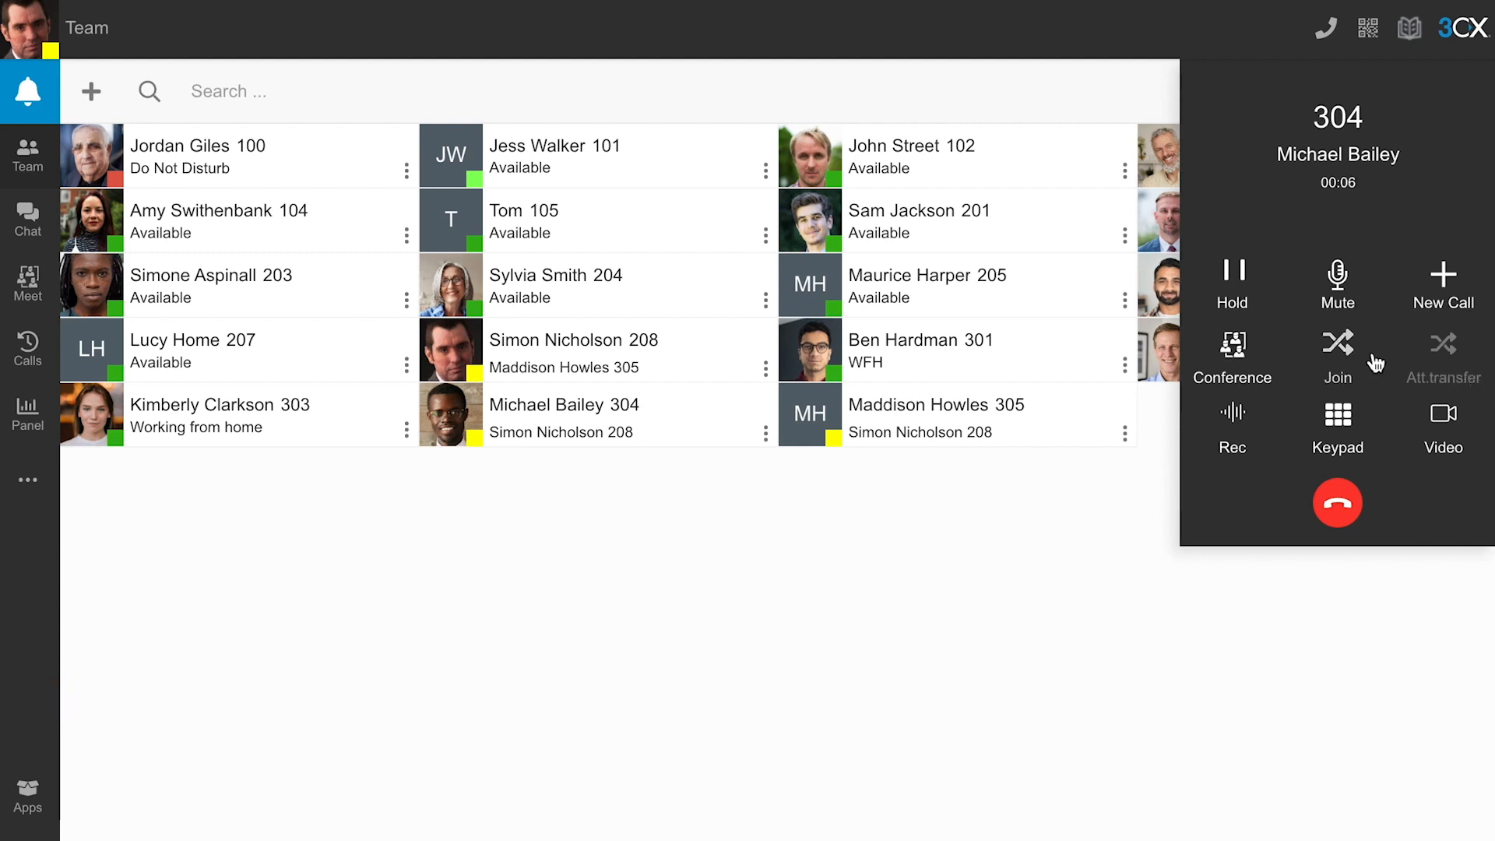
{"action": "left_click", "coordinate": [1336, 357]}
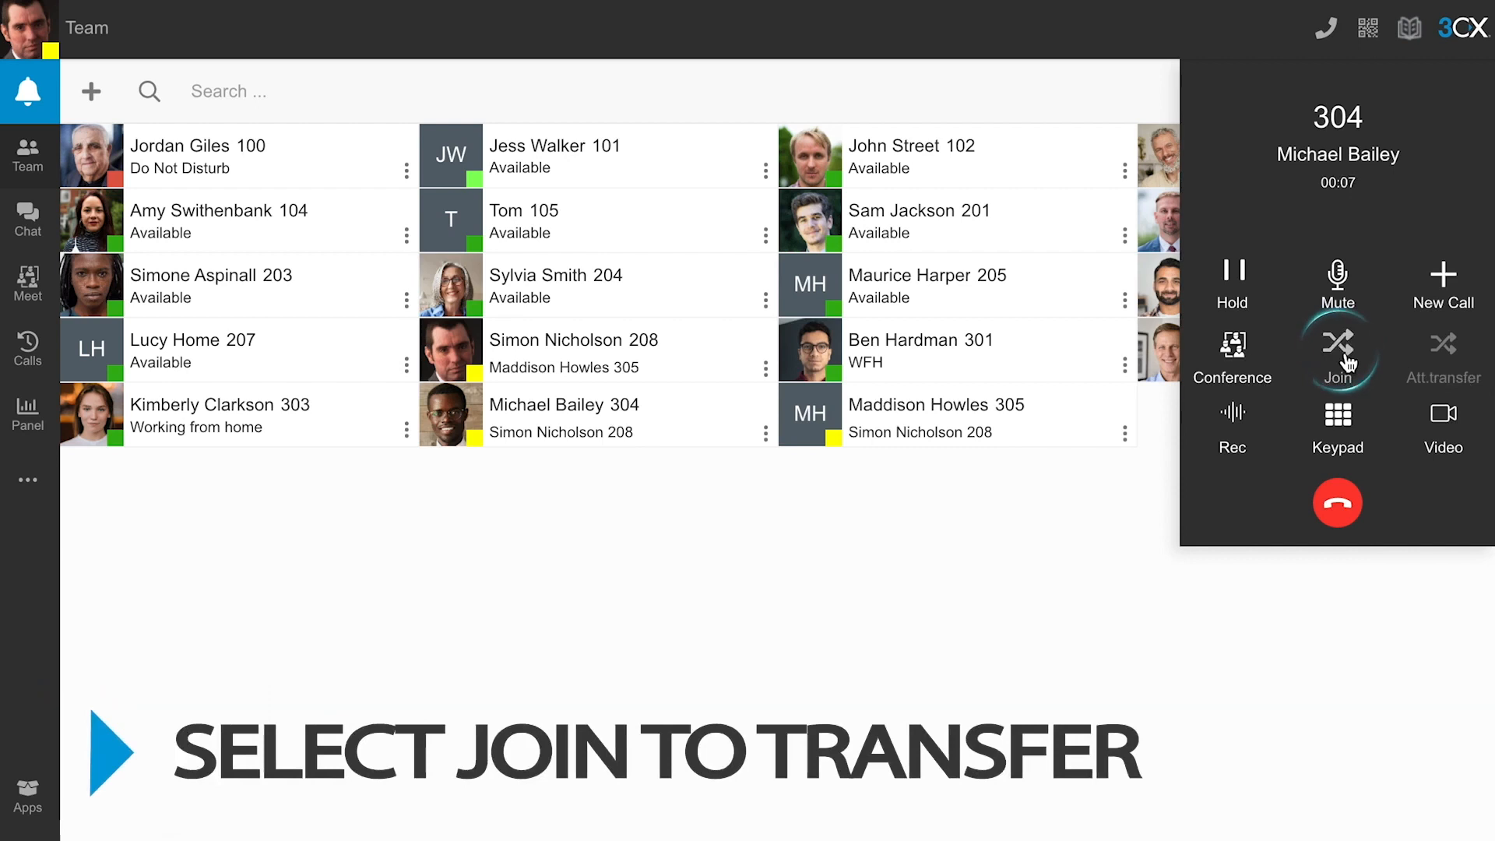
{"action": "left_click", "coordinate": [1336, 341]}
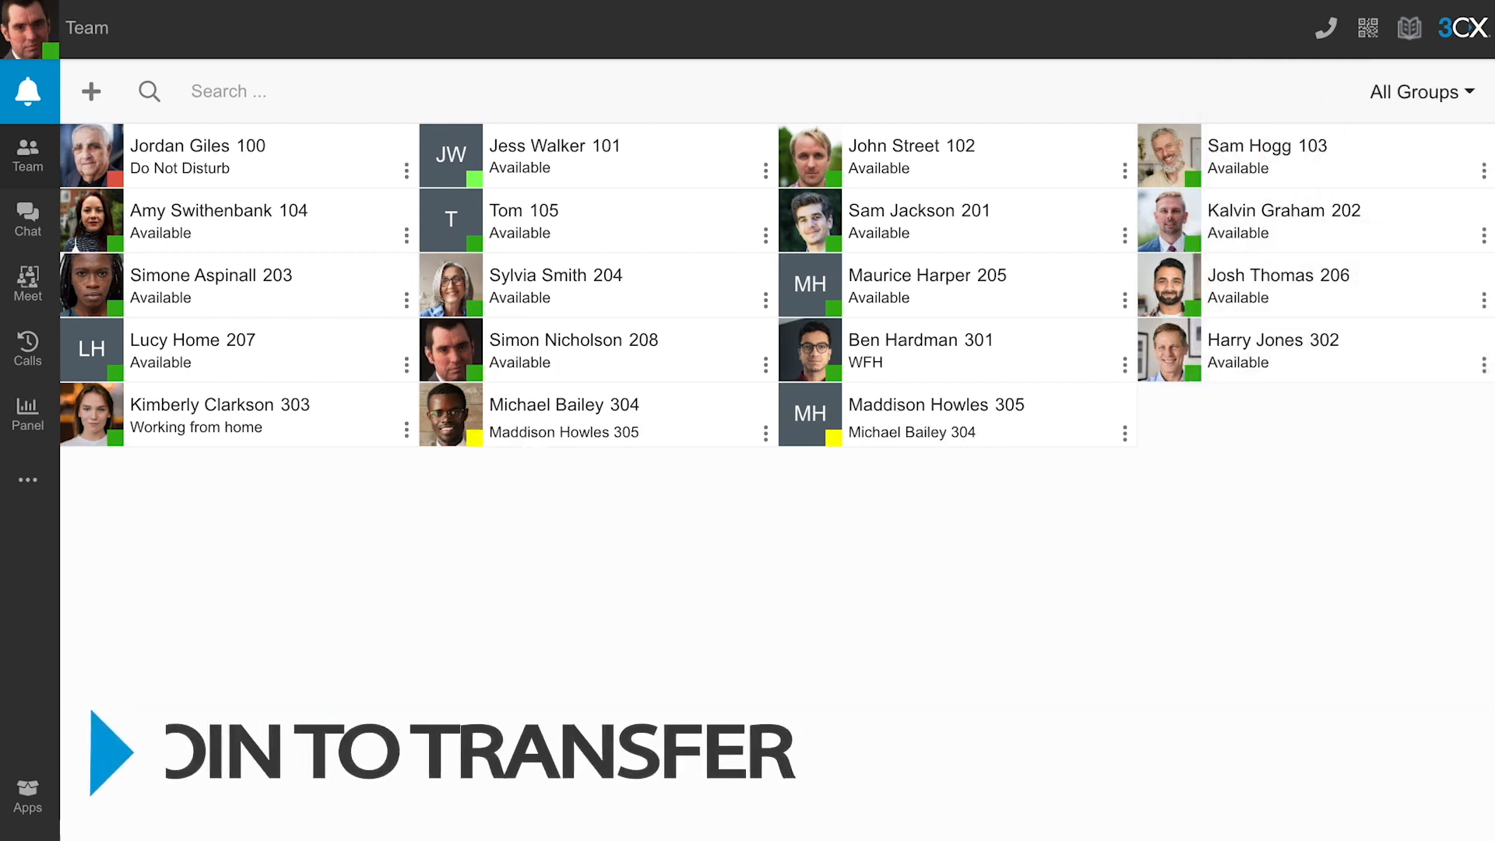